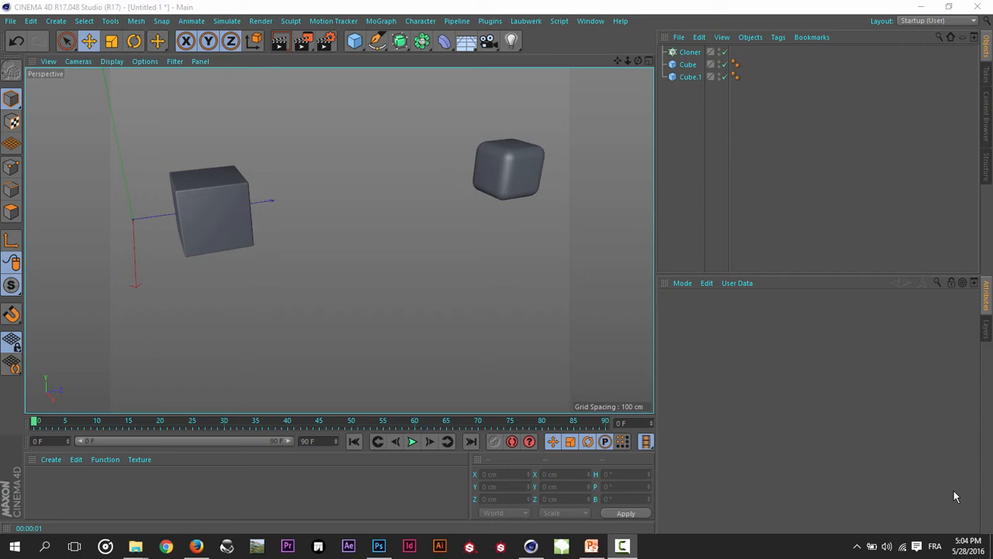
pyautogui.moveTo(468, 6)
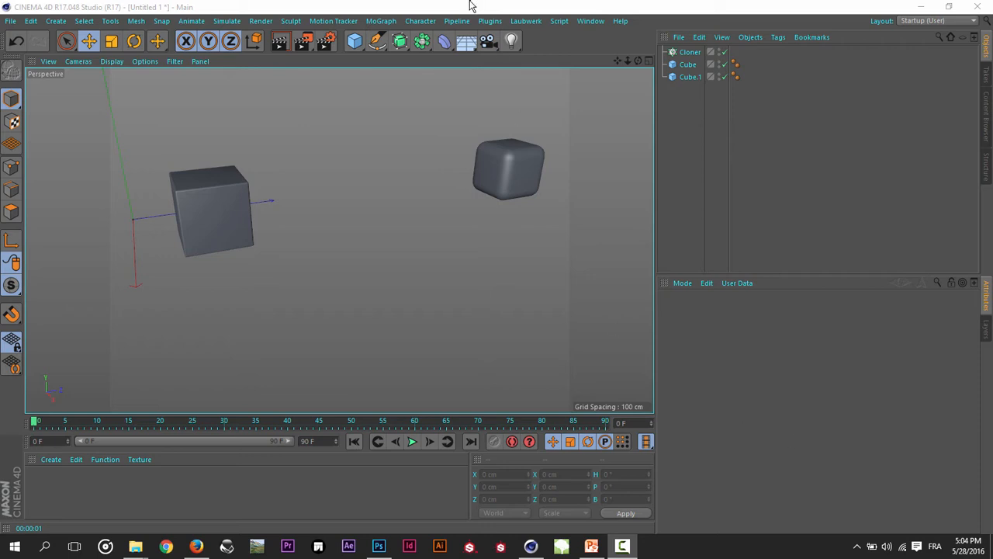
pyautogui.moveTo(675, 90)
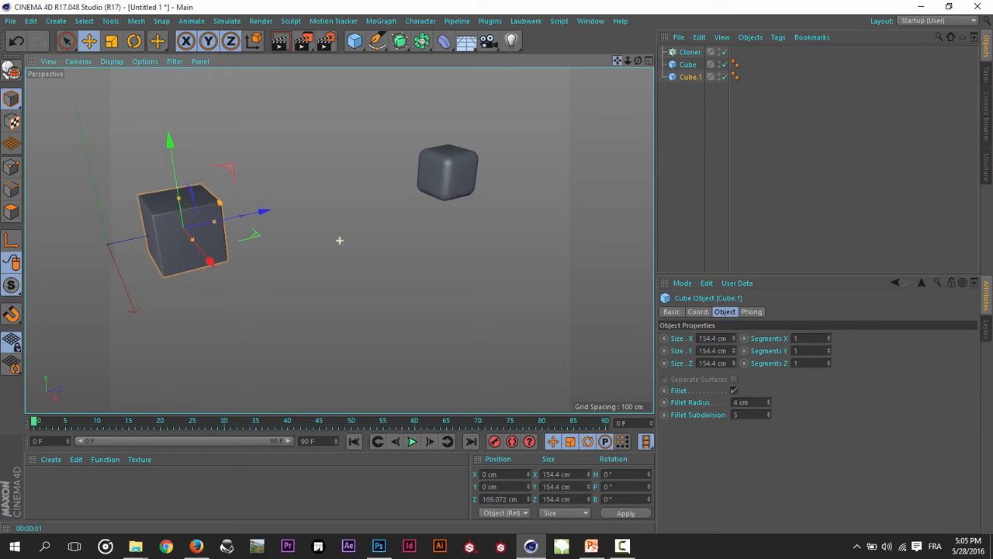
# Make Cube and Cube.1 children of the Cloner, giving six alternating rounded and sharp cubes
pyautogui.click(689, 52)
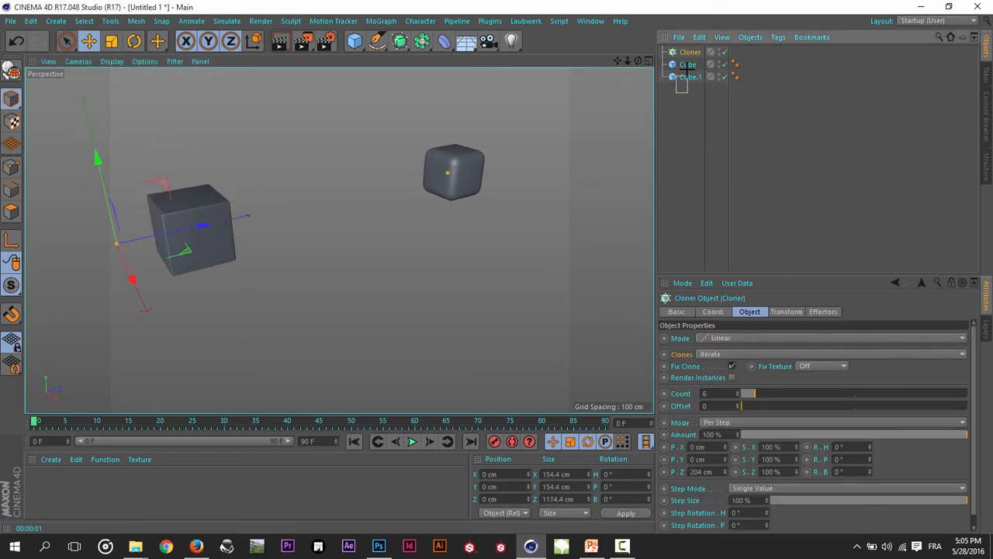
pyautogui.click(689, 65)
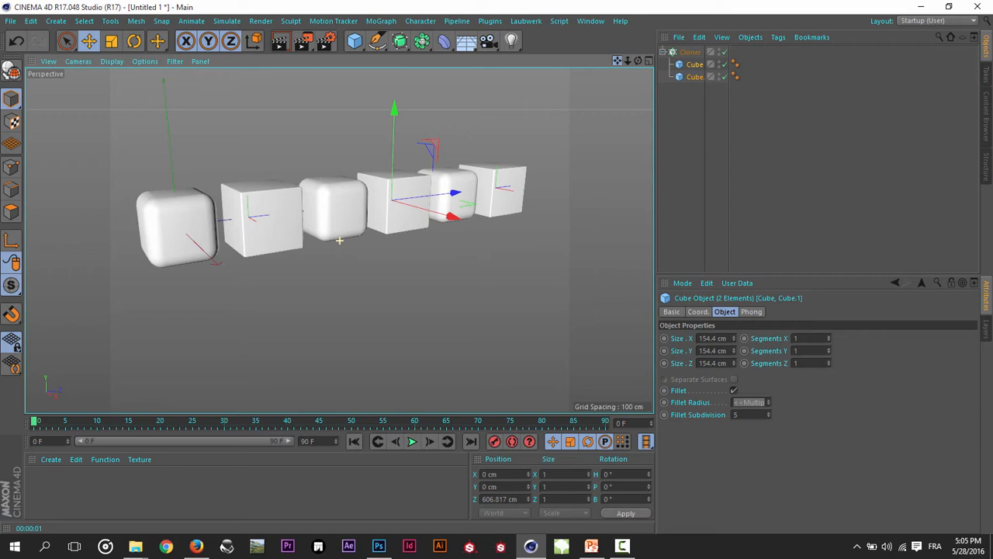
# Switch the Cloner's Clones mode from Iterate to Blend so the cubes morph rounded to sharp
pyautogui.click(689, 53)
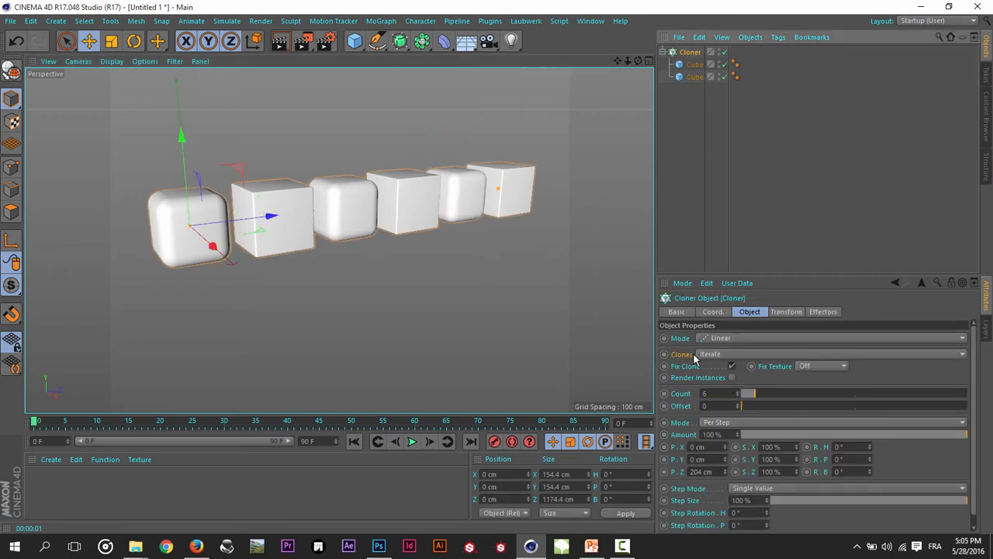
pyautogui.click(830, 353)
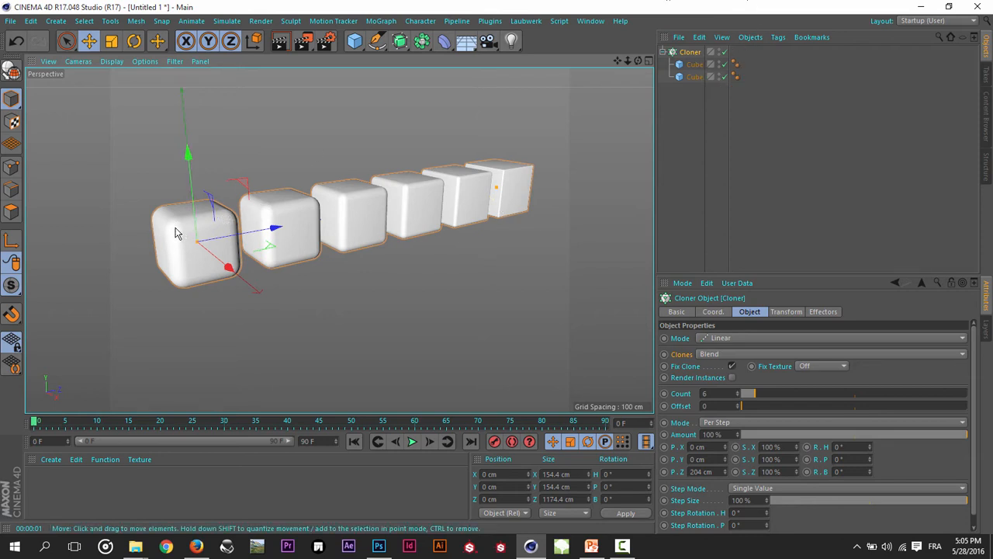
pyautogui.moveTo(202, 249)
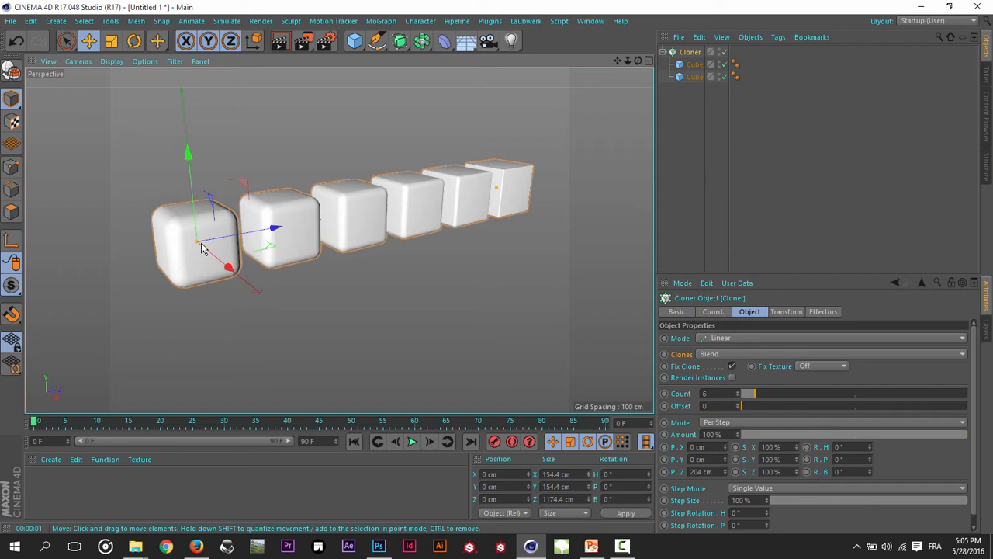
pyautogui.moveTo(593, 177)
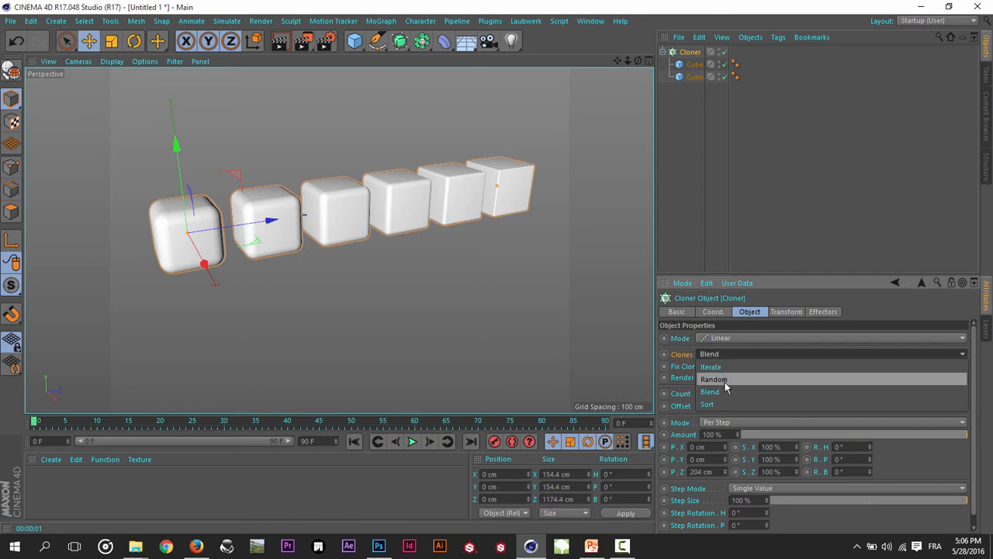
pyautogui.moveTo(742, 380)
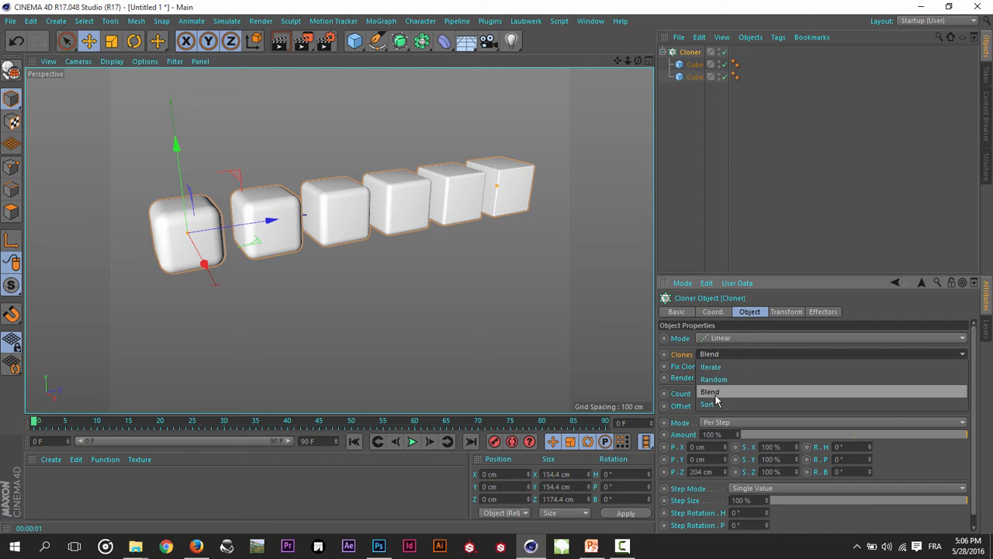
pyautogui.click(709, 391)
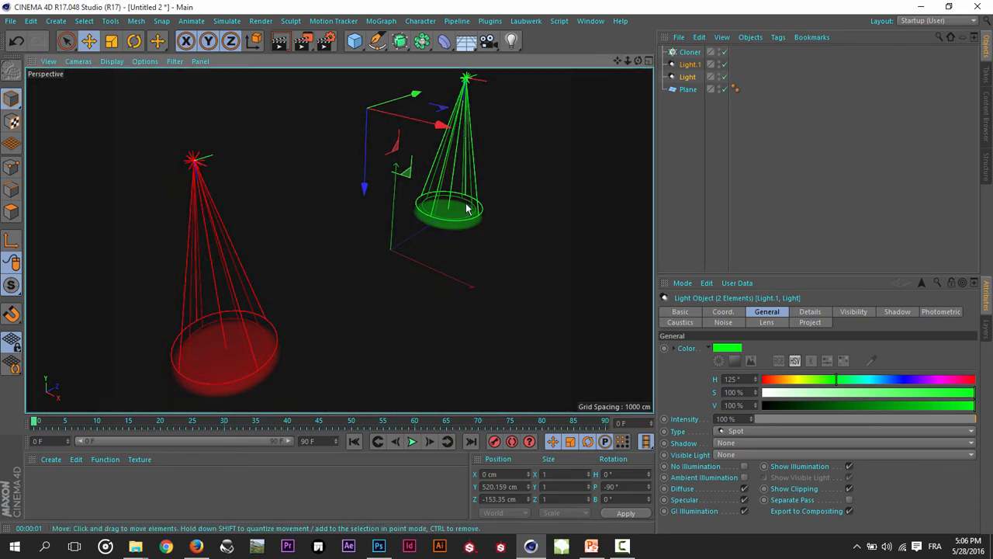
# In the Untitled 2 scene, set the Cloner's Clones mode to Blend for the red and green spotlights
pyautogui.click(689, 65)
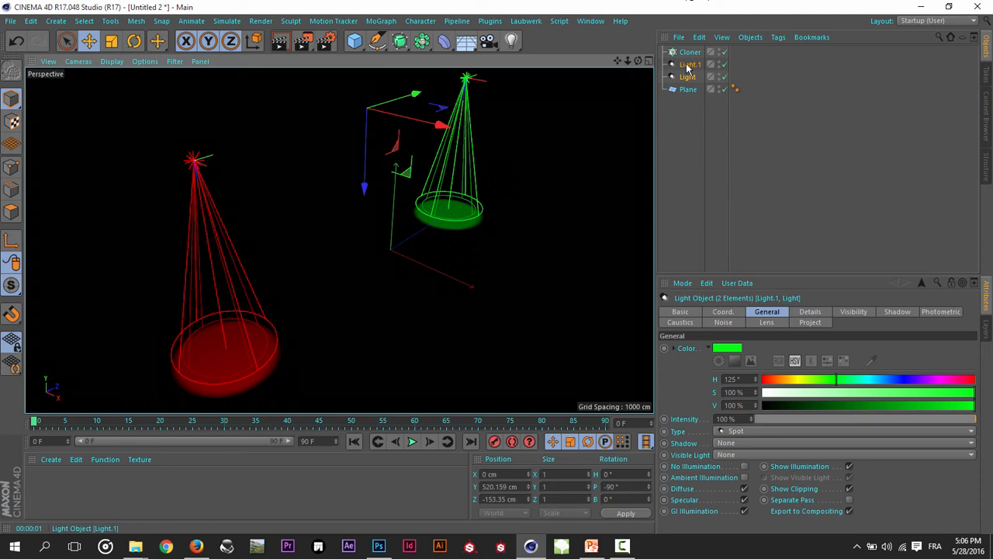
pyautogui.click(689, 53)
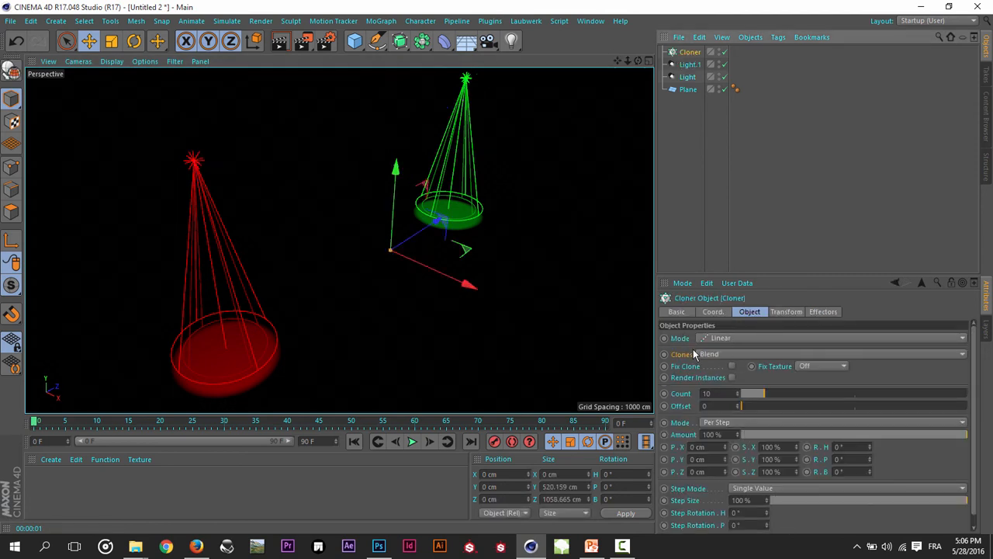
pyautogui.click(830, 354)
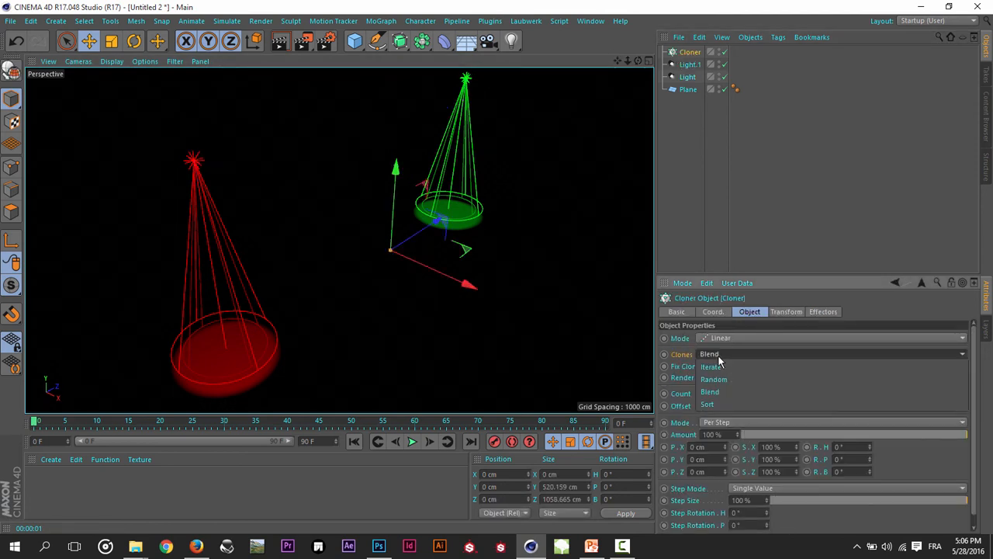
pyautogui.click(689, 66)
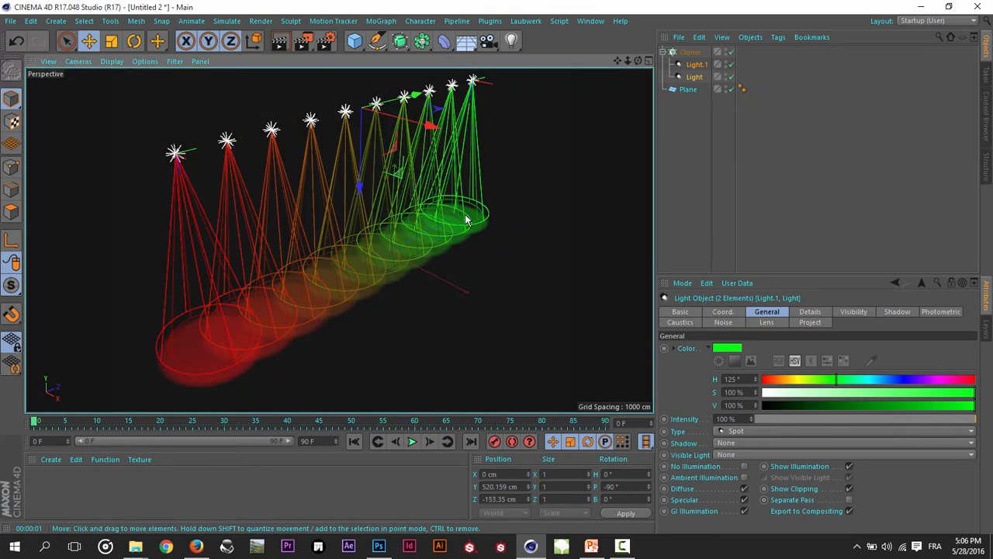
# Nest the spotlights under the Cloner and duplicate one as Light.2 for a ten-light row
pyautogui.click(695, 65)
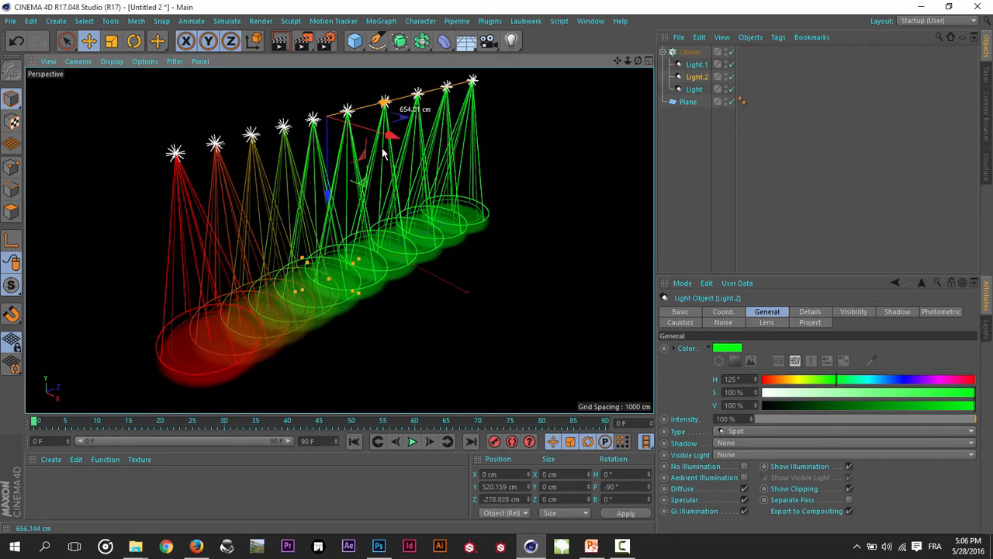
# Set Light.2's colour hue to about 195° so the middle light turns cyan-blue
pyautogui.click(695, 65)
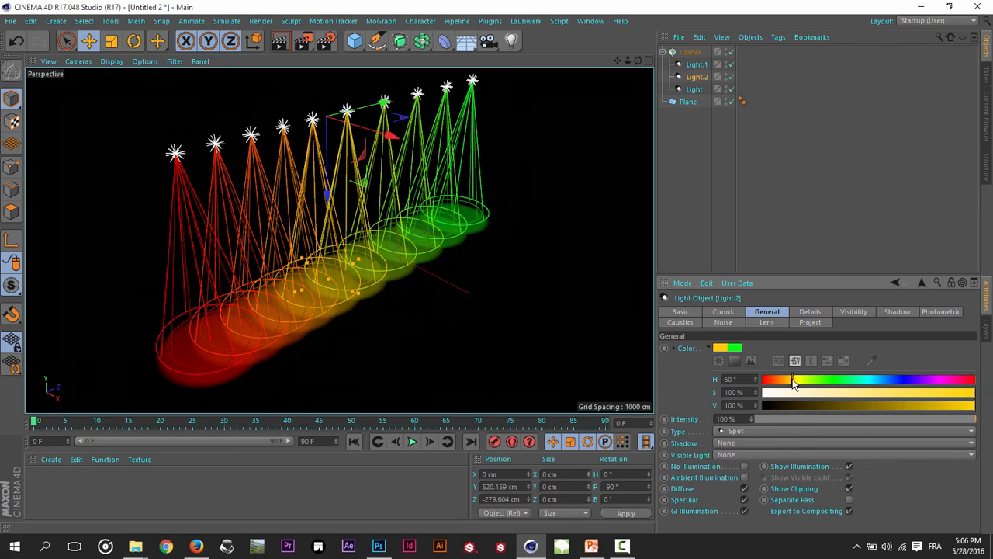
pyautogui.moveTo(792, 379); pyautogui.dragTo(900, 378)
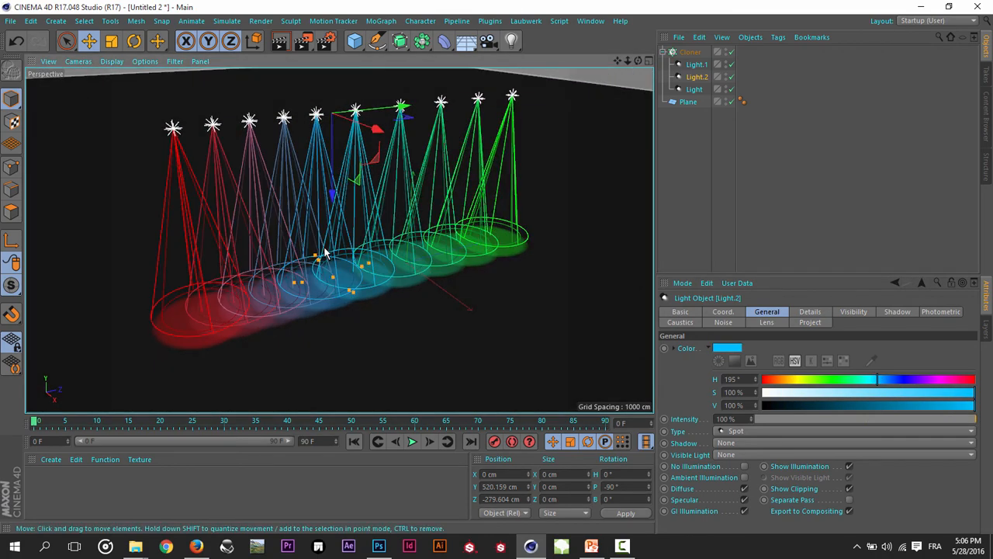
pyautogui.moveTo(262, 307)
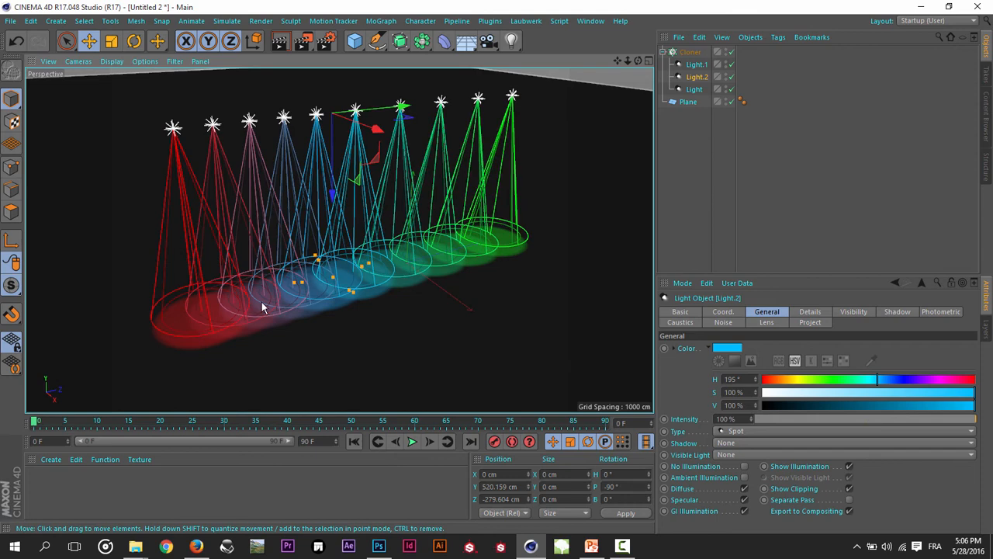